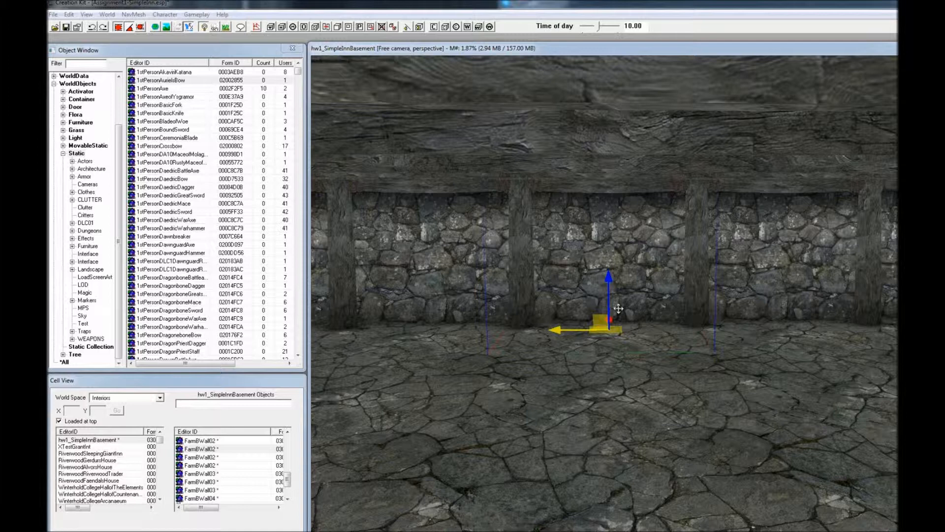
mouse_move(592, 52)
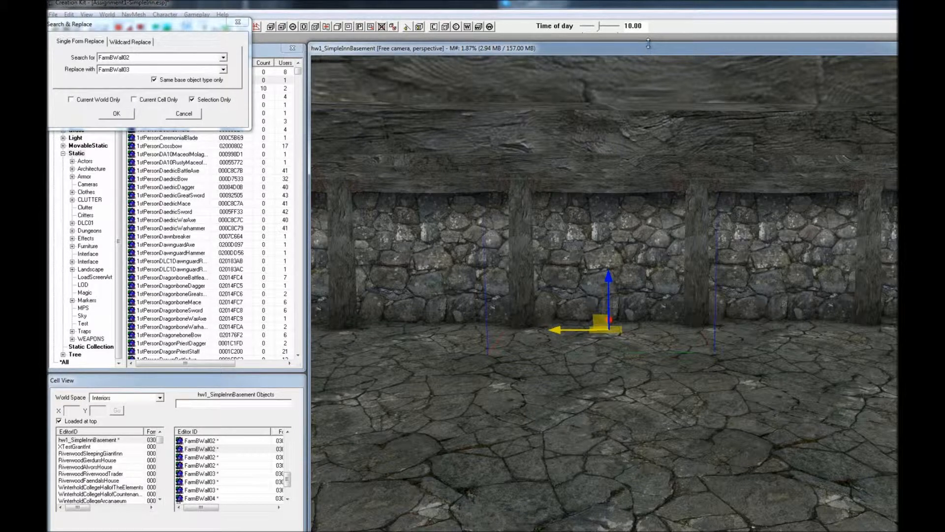
mouse_move(449, 137)
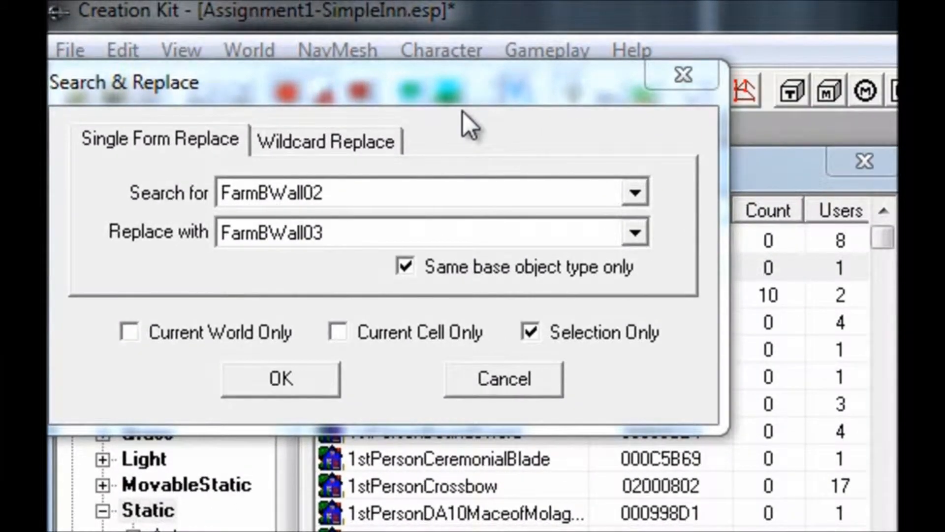
- Replace the selected FarmBWall02 piece with the FarmBWall03 door wall and dismiss the one-object report
click(632, 232)
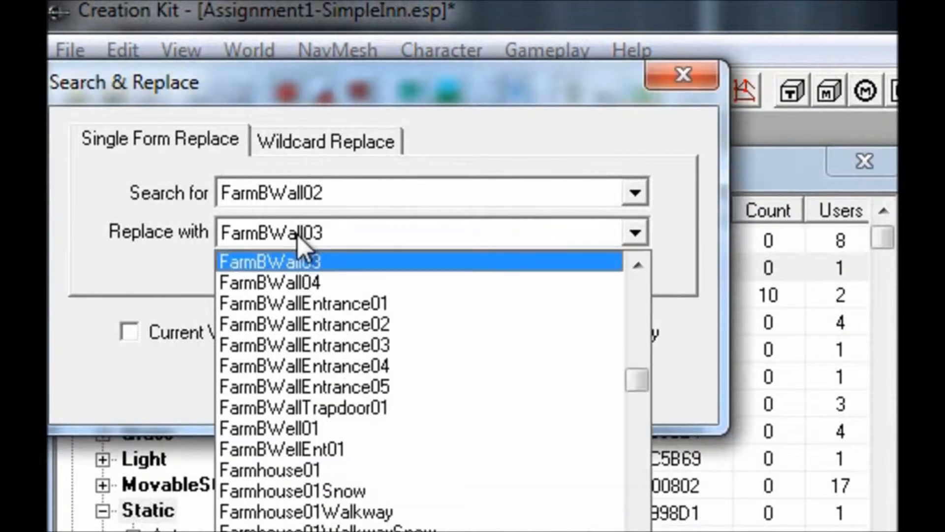
mouse_move(307, 407)
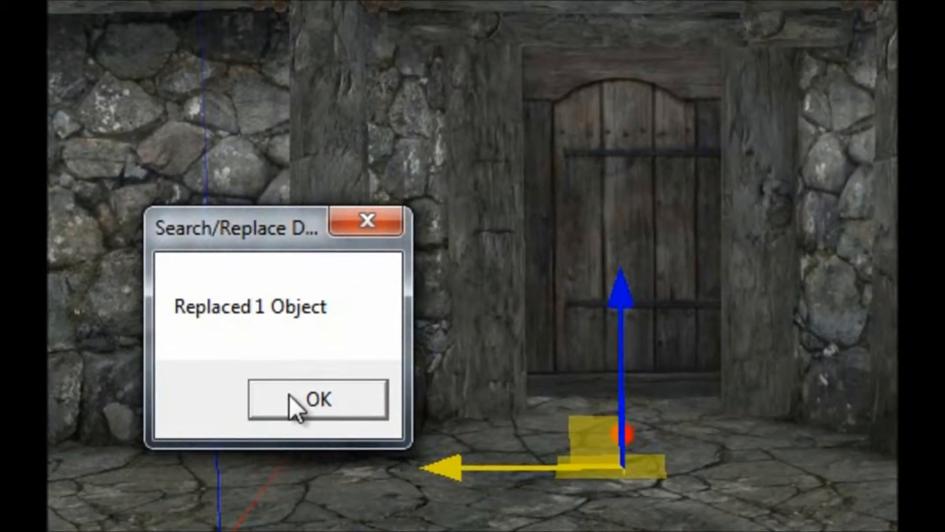
click(316, 398)
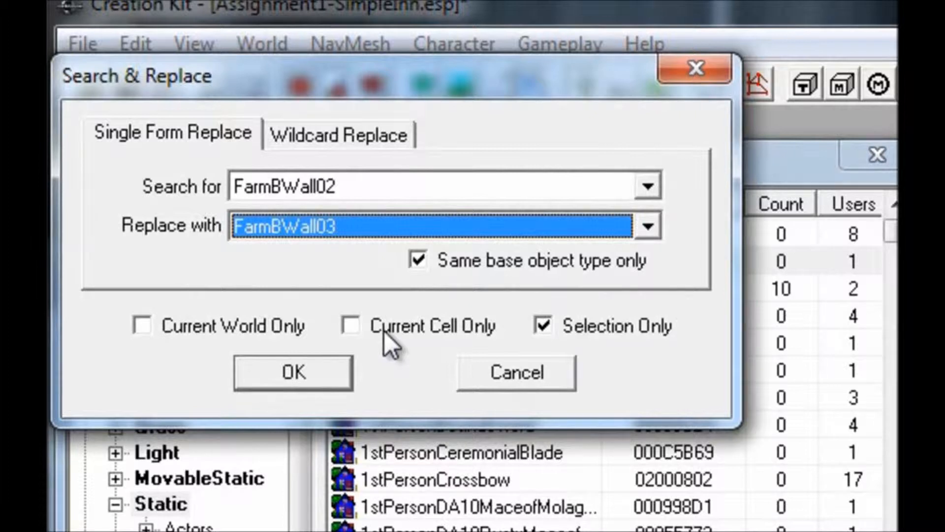
- Swap every FarmBWall02 in the current basement cell for FarmBWallEntrance02, settling on Current Cell Only
click(349, 325)
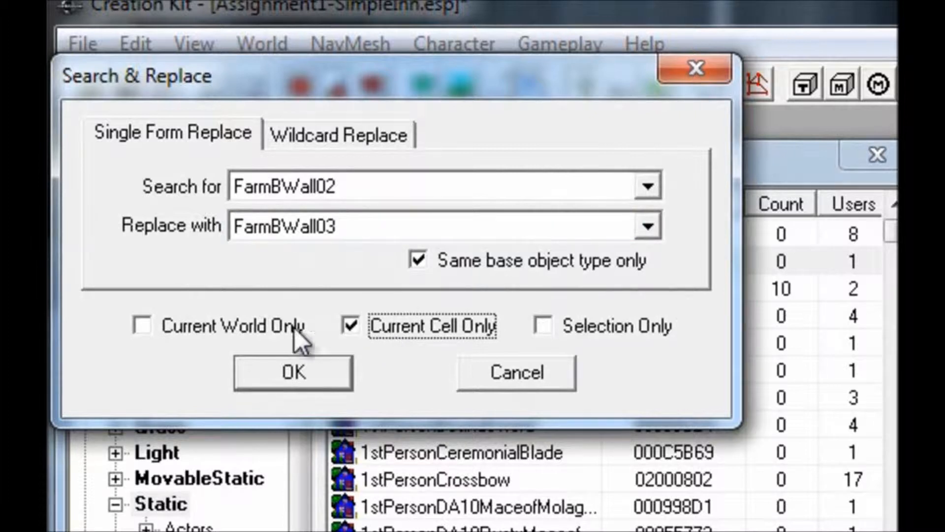
click(144, 326)
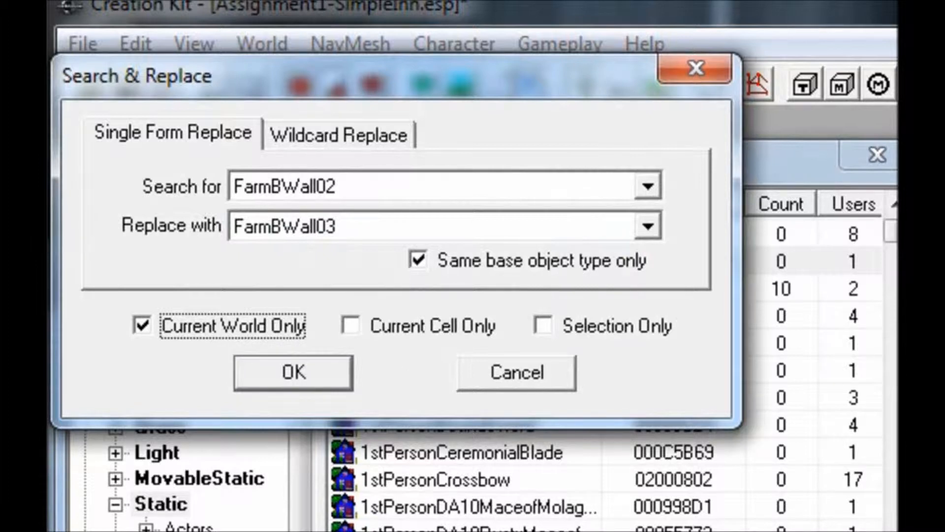
mouse_move(445, 344)
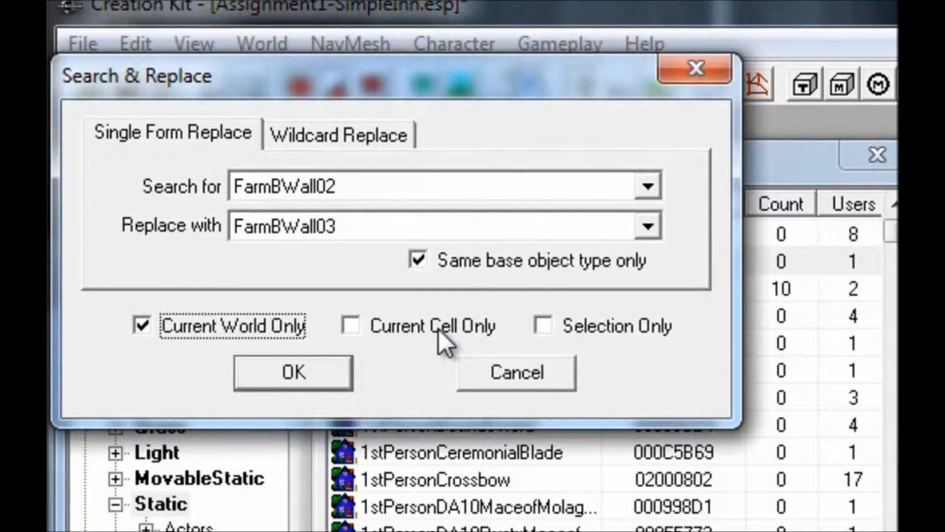
mouse_move(412, 236)
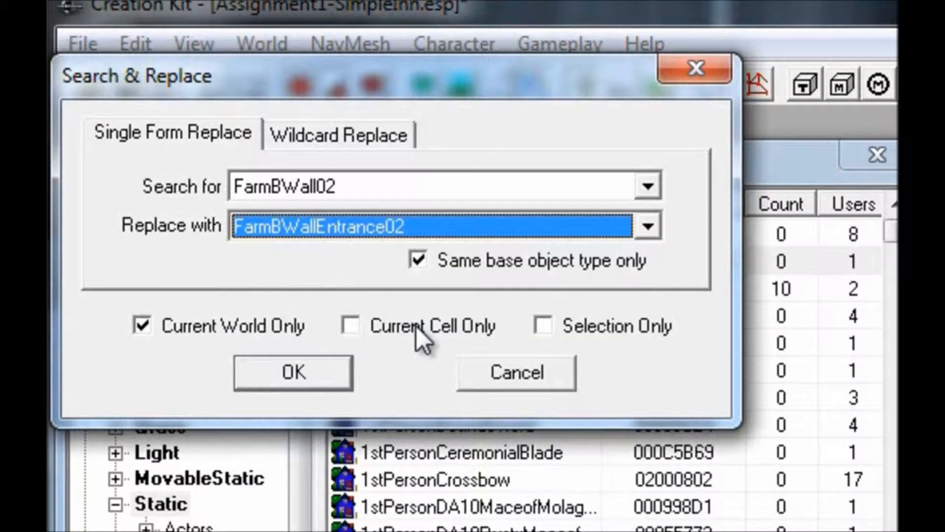
mouse_move(398, 344)
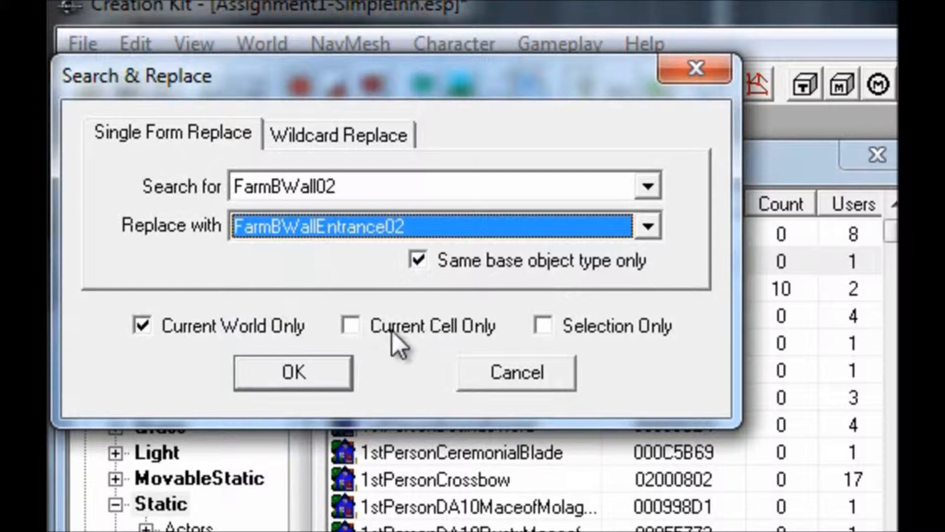
click(350, 326)
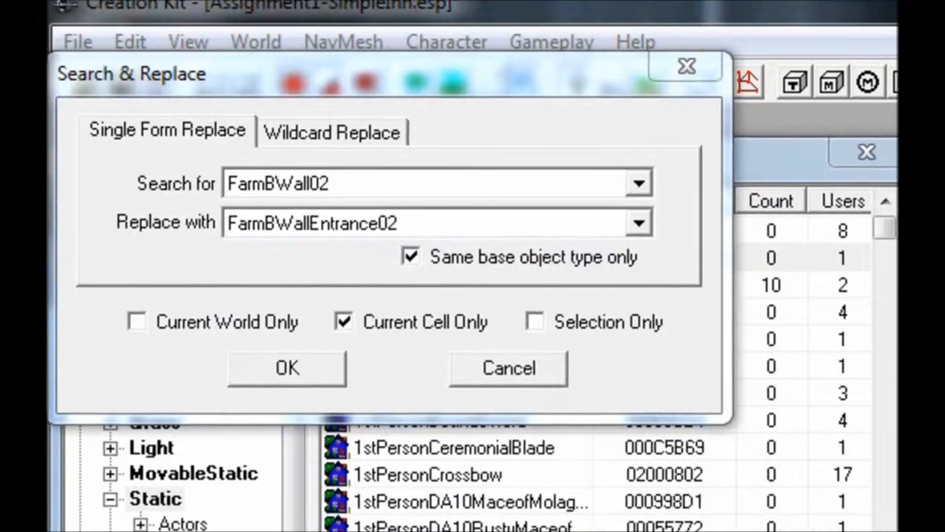
click(286, 367)
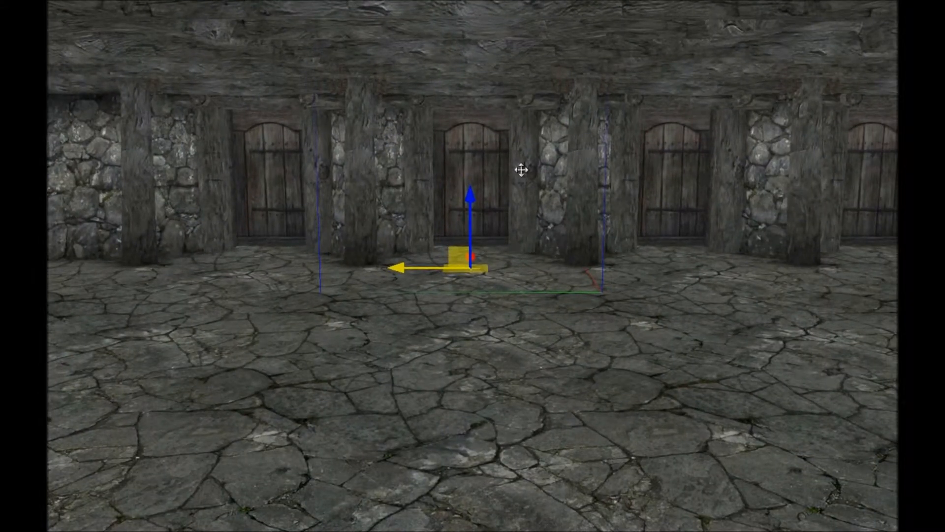
mouse_move(548, 216)
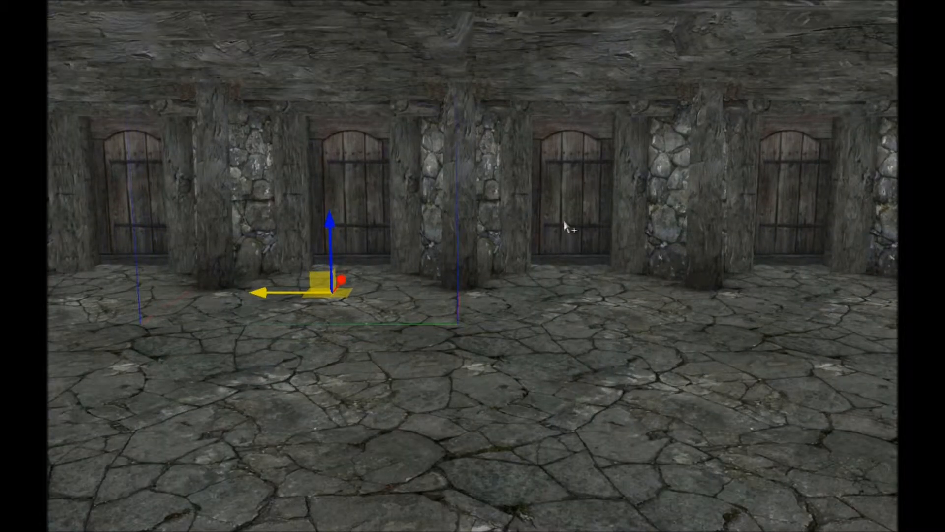
mouse_move(744, 296)
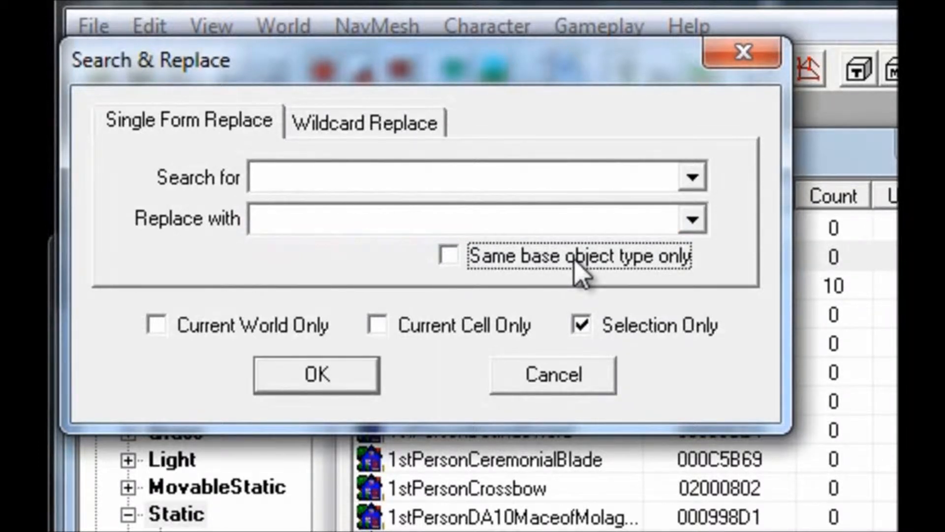
- Leave Same base object type only unchecked for the FarmBWallEntrance02 to FarmBWallEntrance03 swap
click(691, 219)
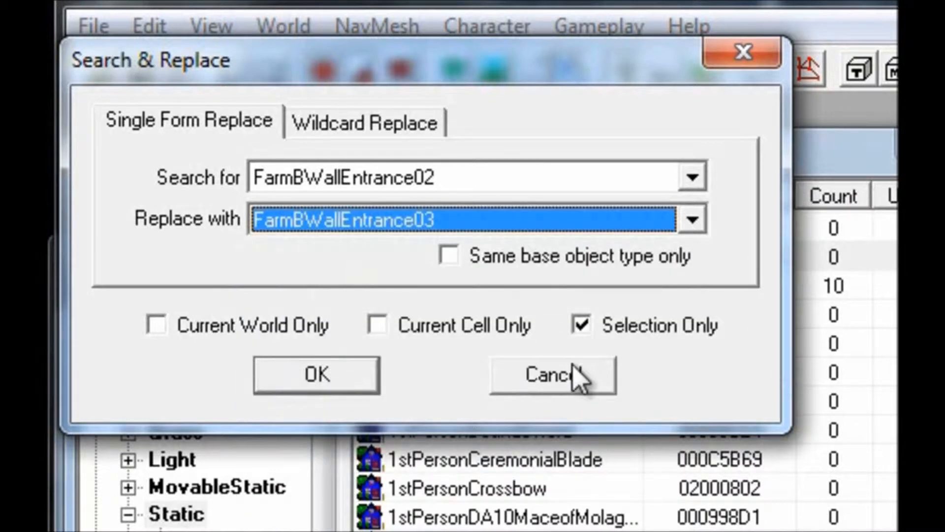
mouse_move(512, 267)
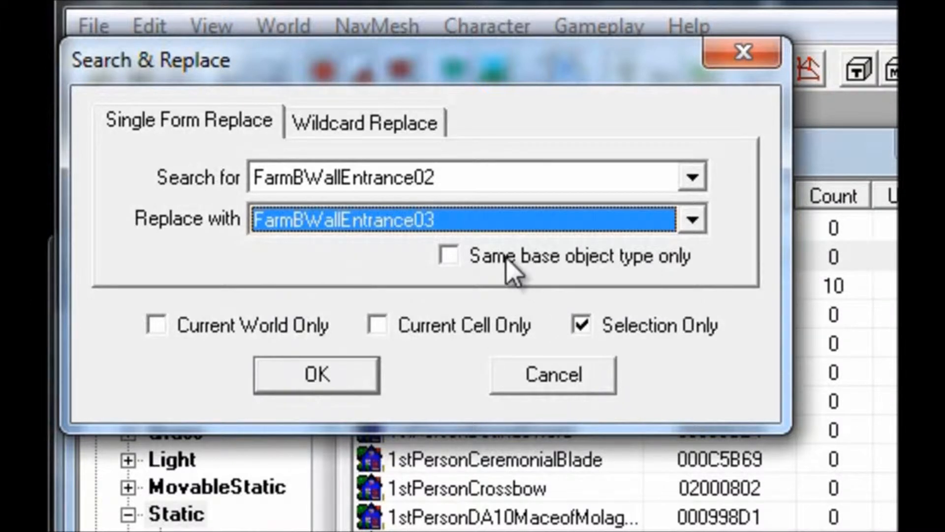
click(364, 122)
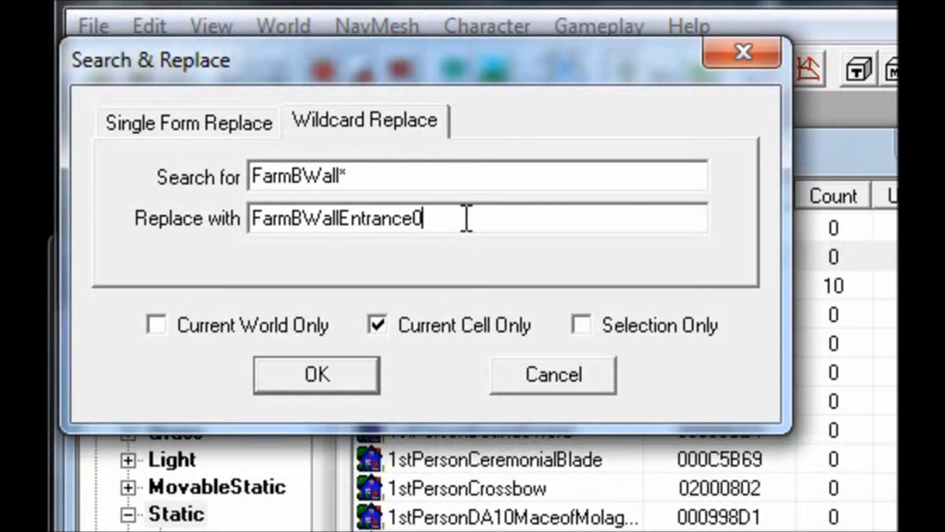
- Finish the FarmBWallEntrance* replacement pattern and run the wildcard swap to preview its 10 matches
text(*)
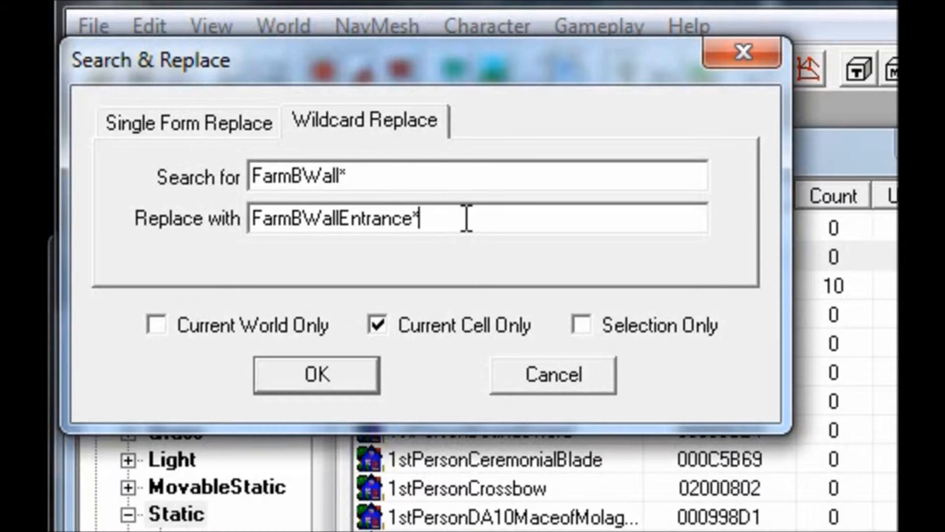
click(315, 374)
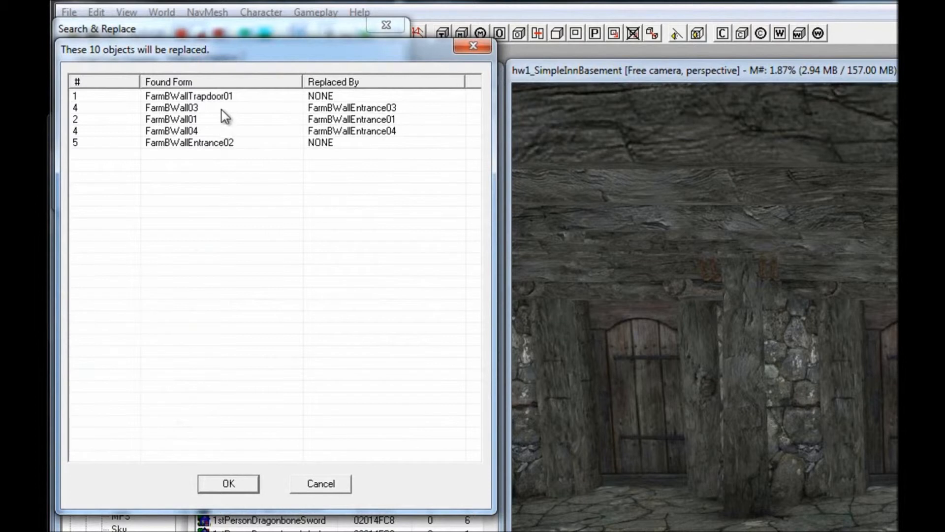
mouse_move(289, 144)
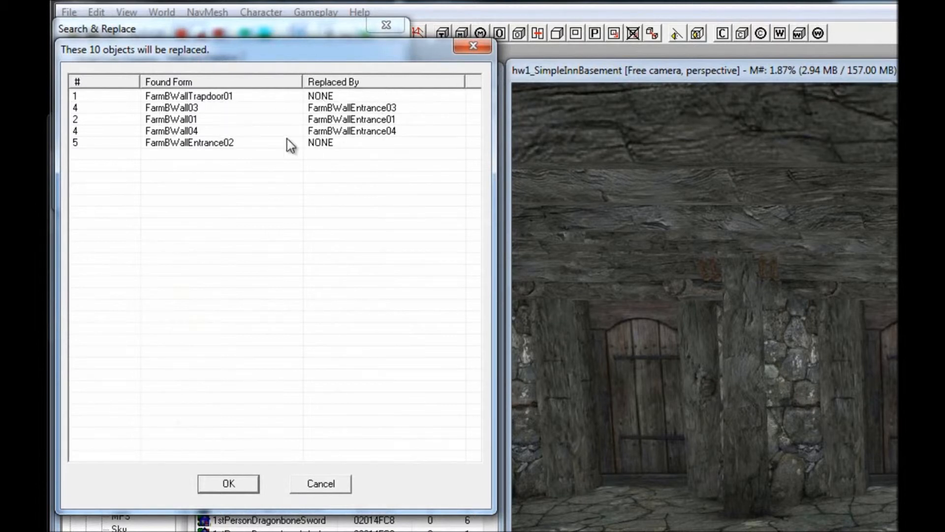
mouse_move(259, 120)
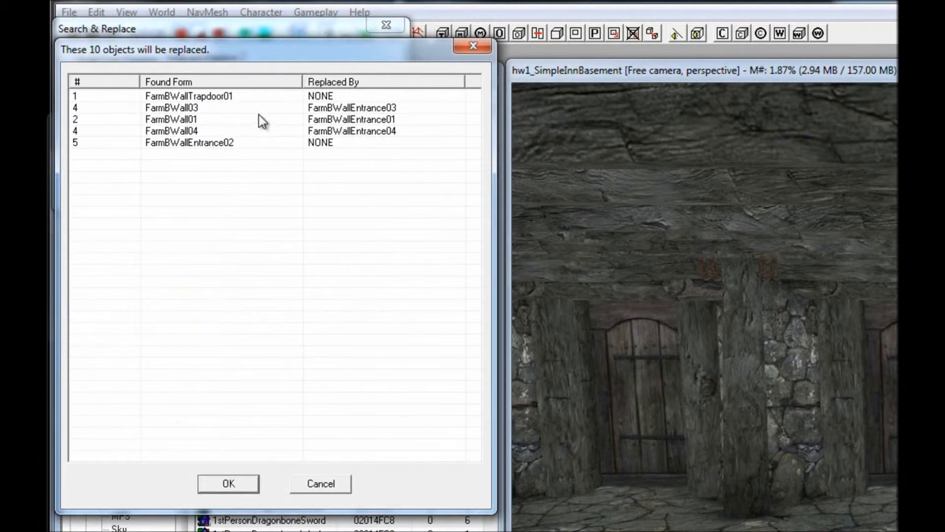
mouse_move(190, 119)
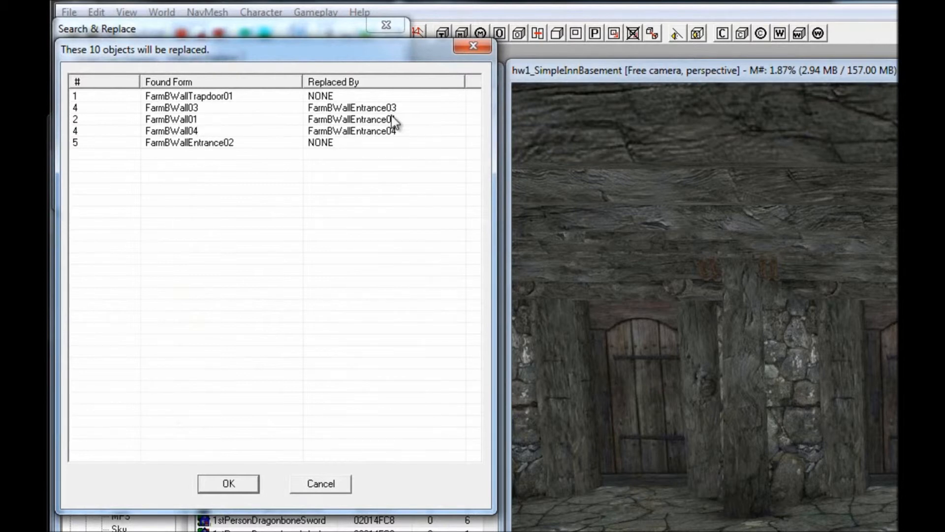
- Confirm replacing the 10 listed basement walls with door entrance pieces
click(227, 483)
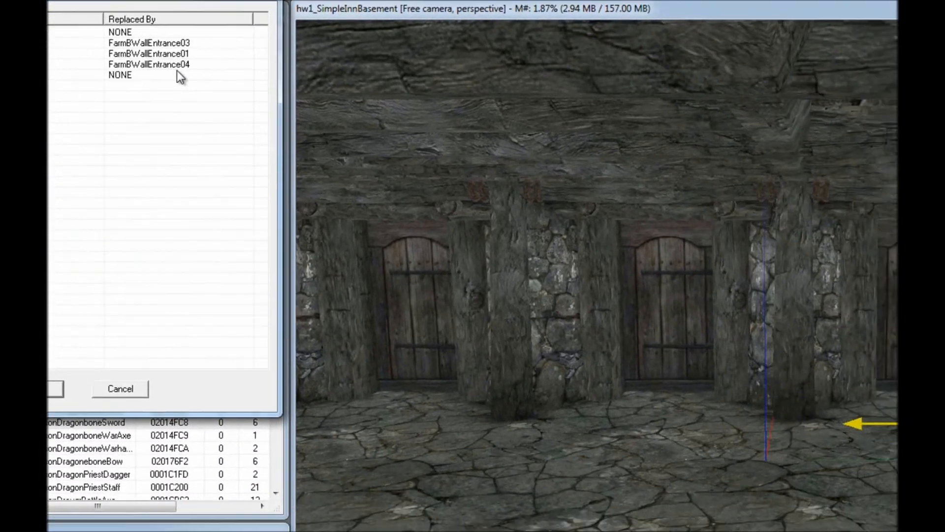